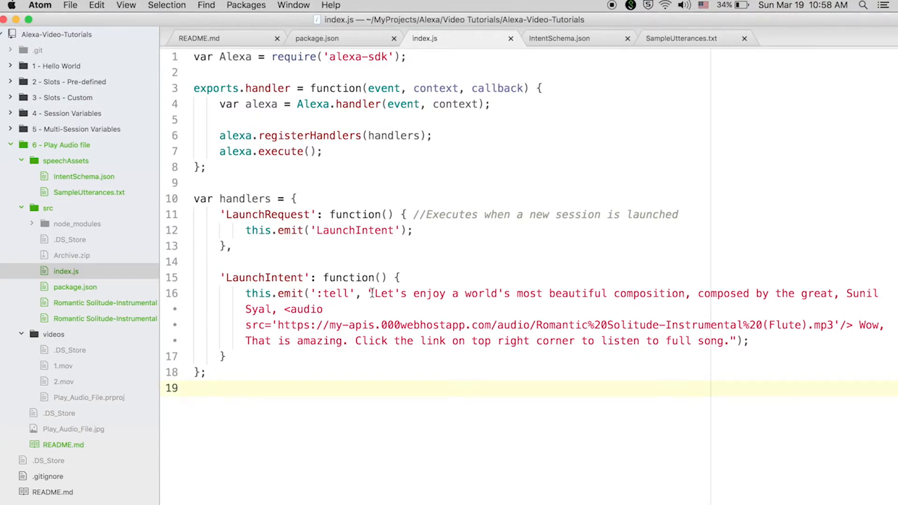
left_click_drag(374, 293, 726, 341)
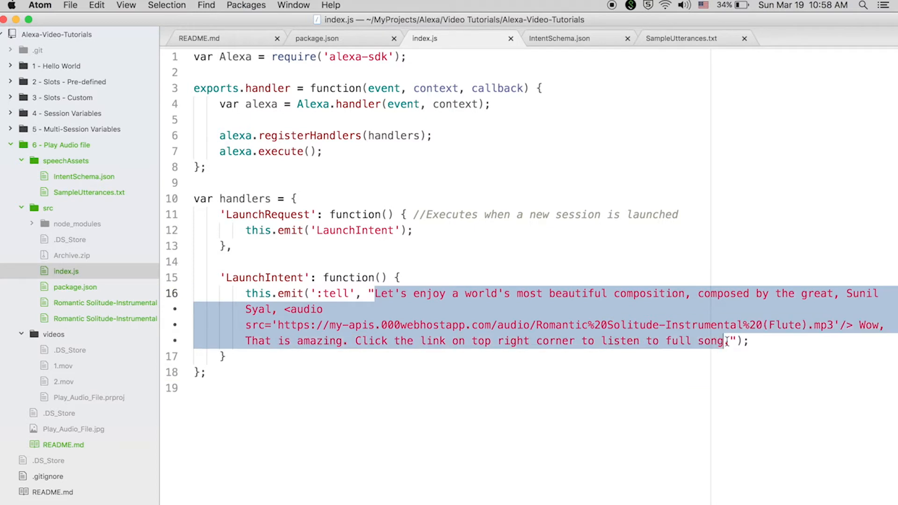
left_click(726, 341)
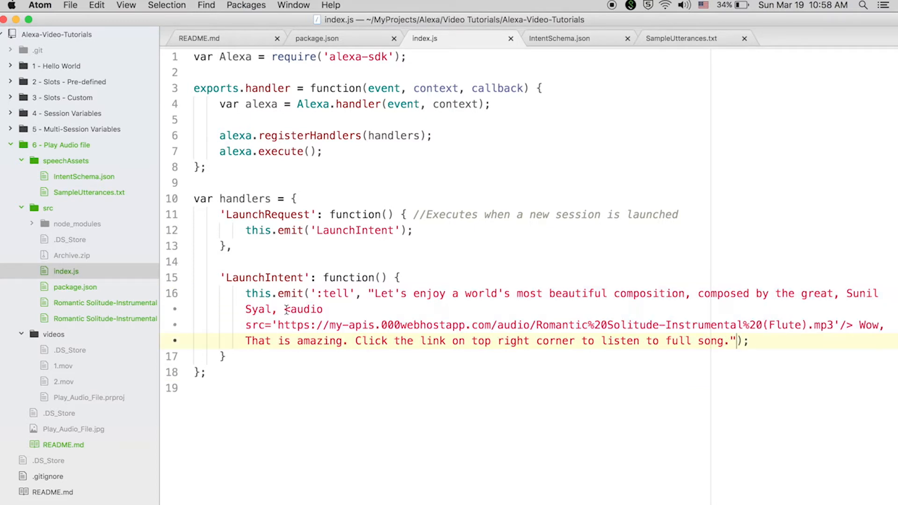
left_click_drag(284, 310, 835, 325)
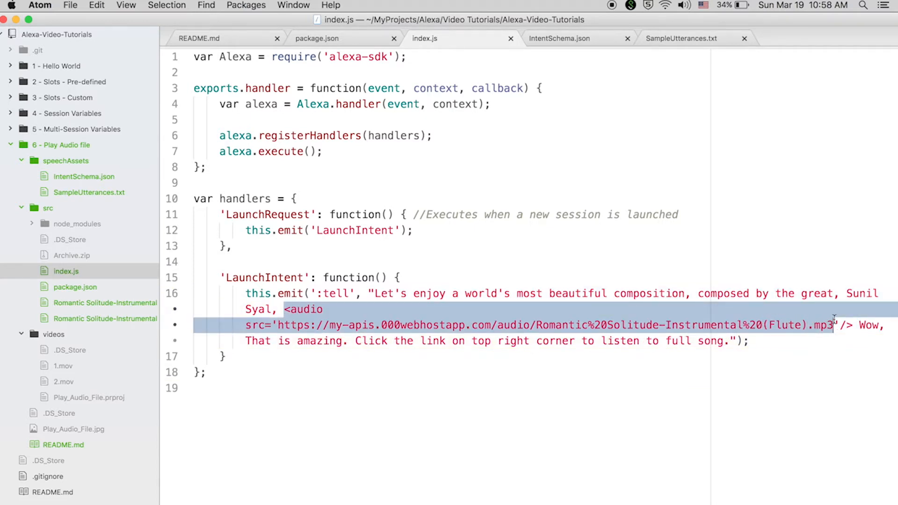
left_click(379, 325)
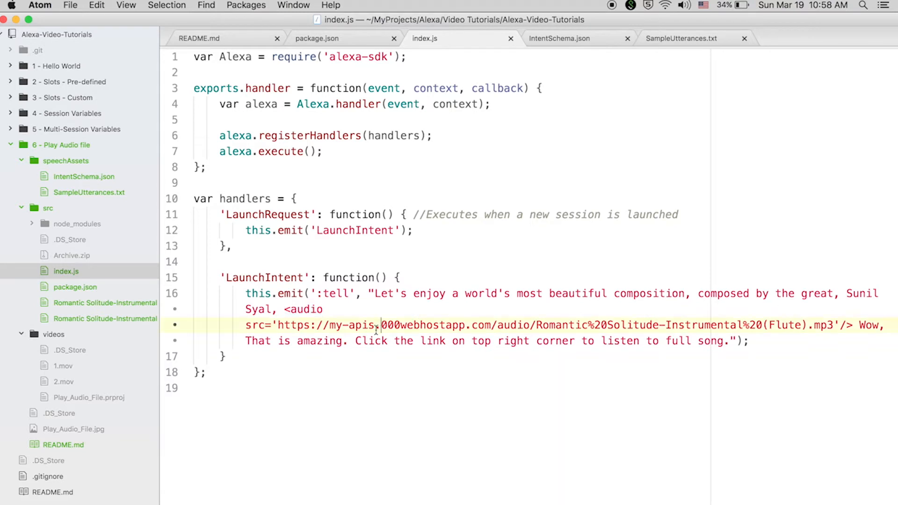
double_click(256, 326)
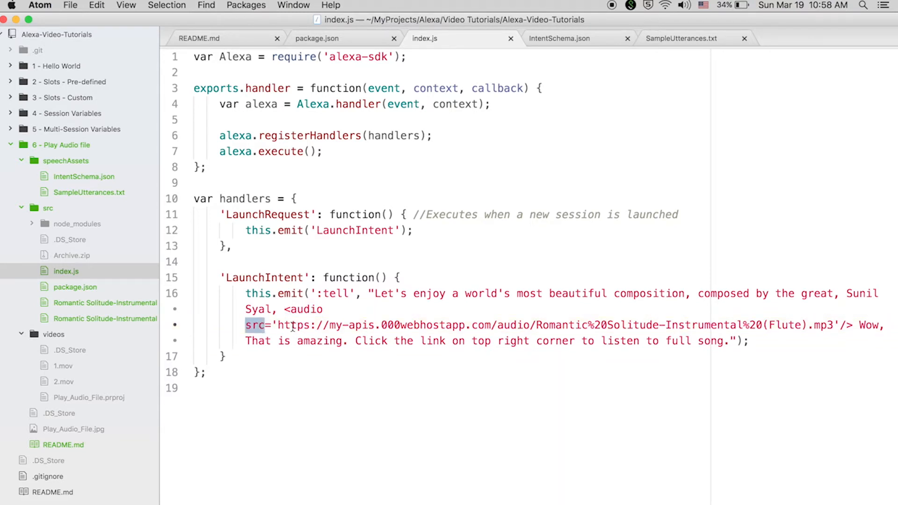
left_click_drag(279, 325, 833, 324)
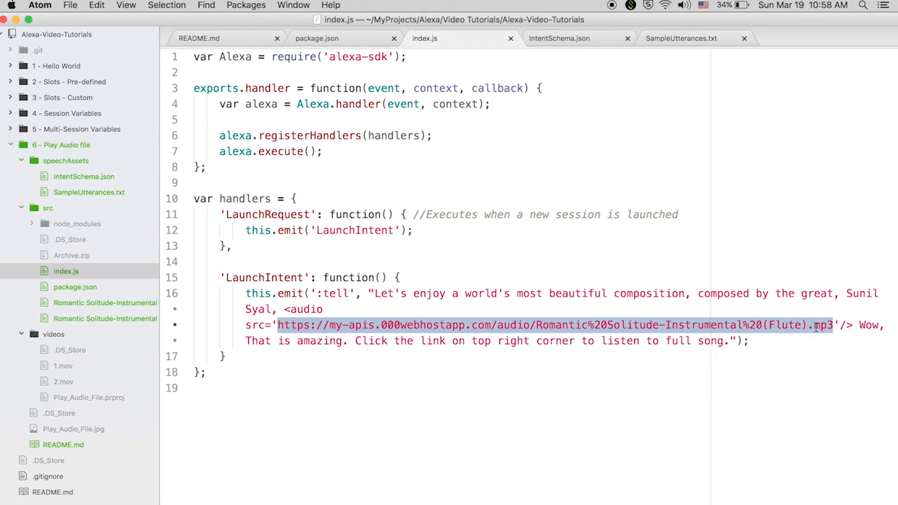
left_click(835, 326)
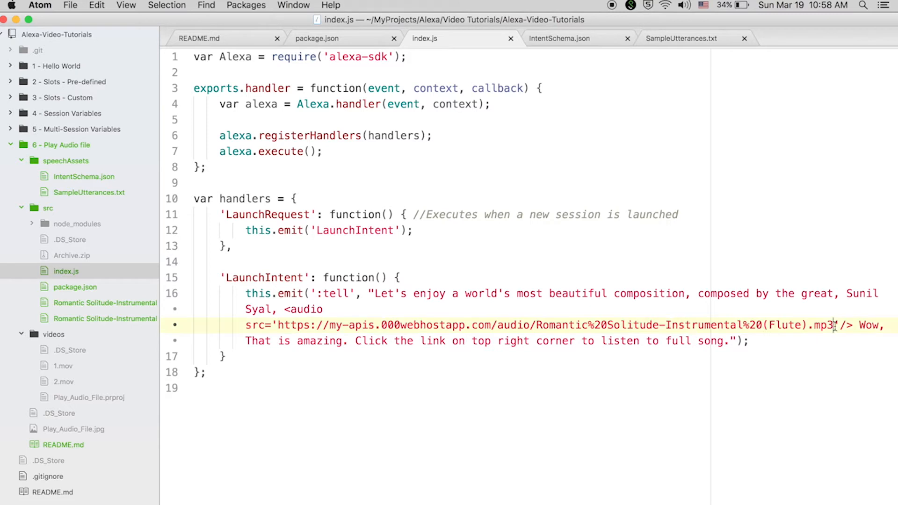
double_click(825, 326)
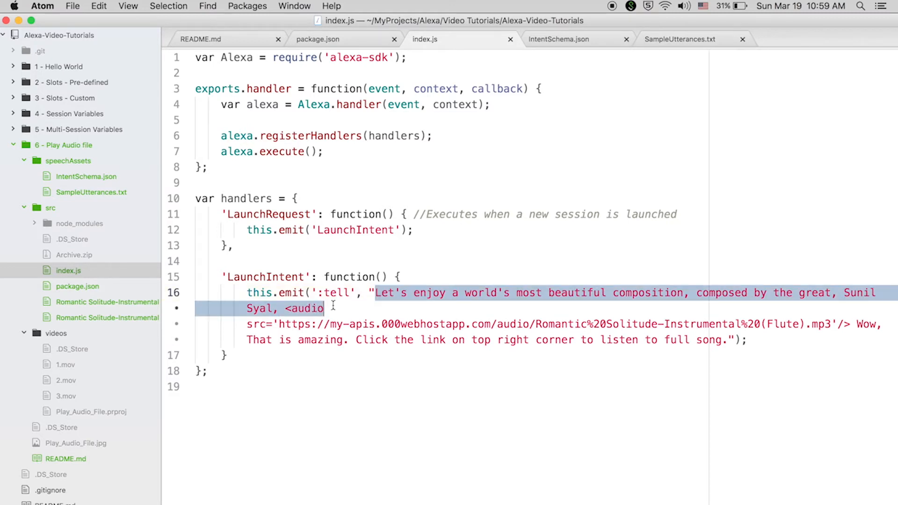
left_click(299, 308)
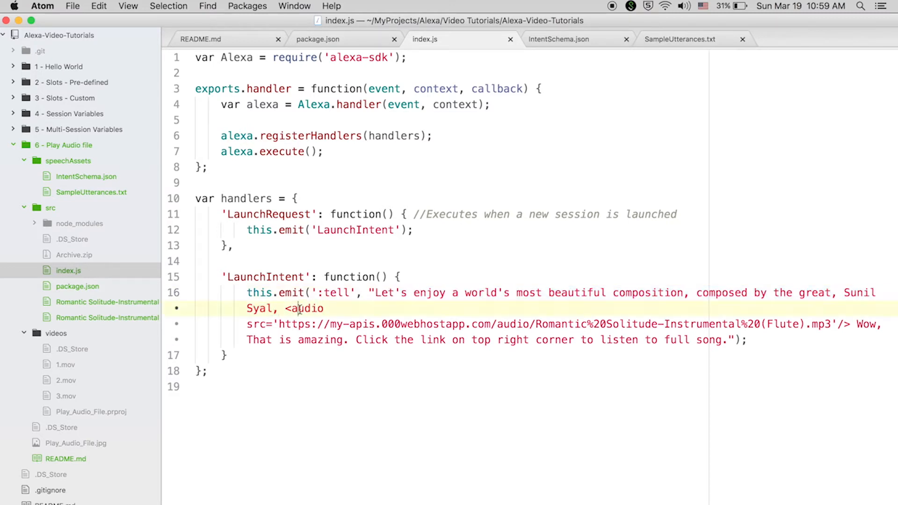
left_click_drag(283, 308, 853, 324)
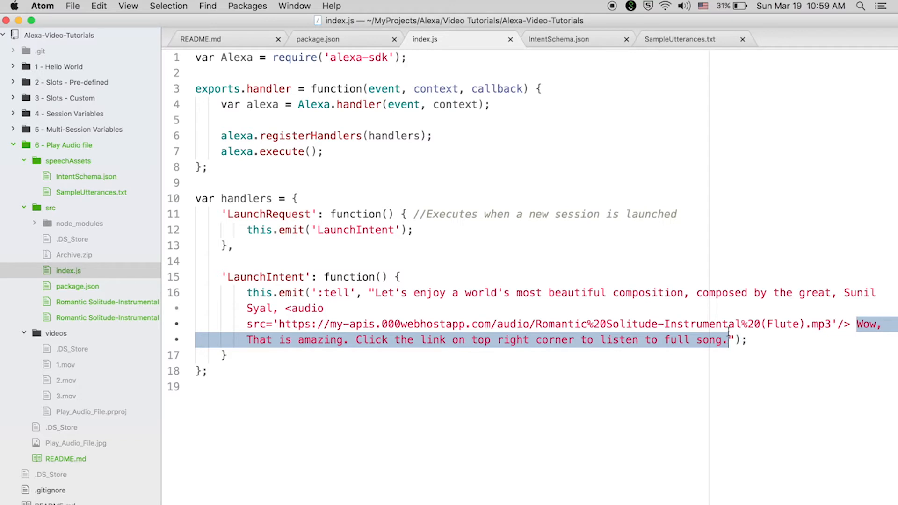
left_click(606, 324)
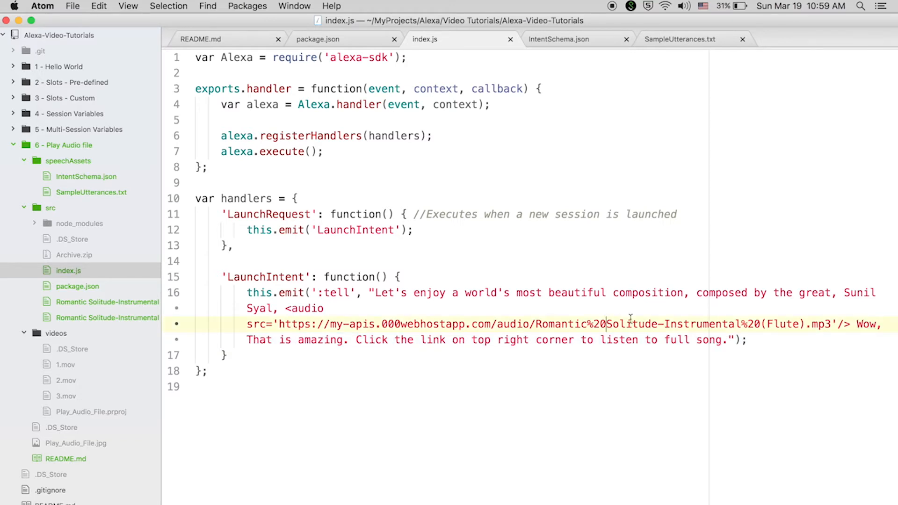